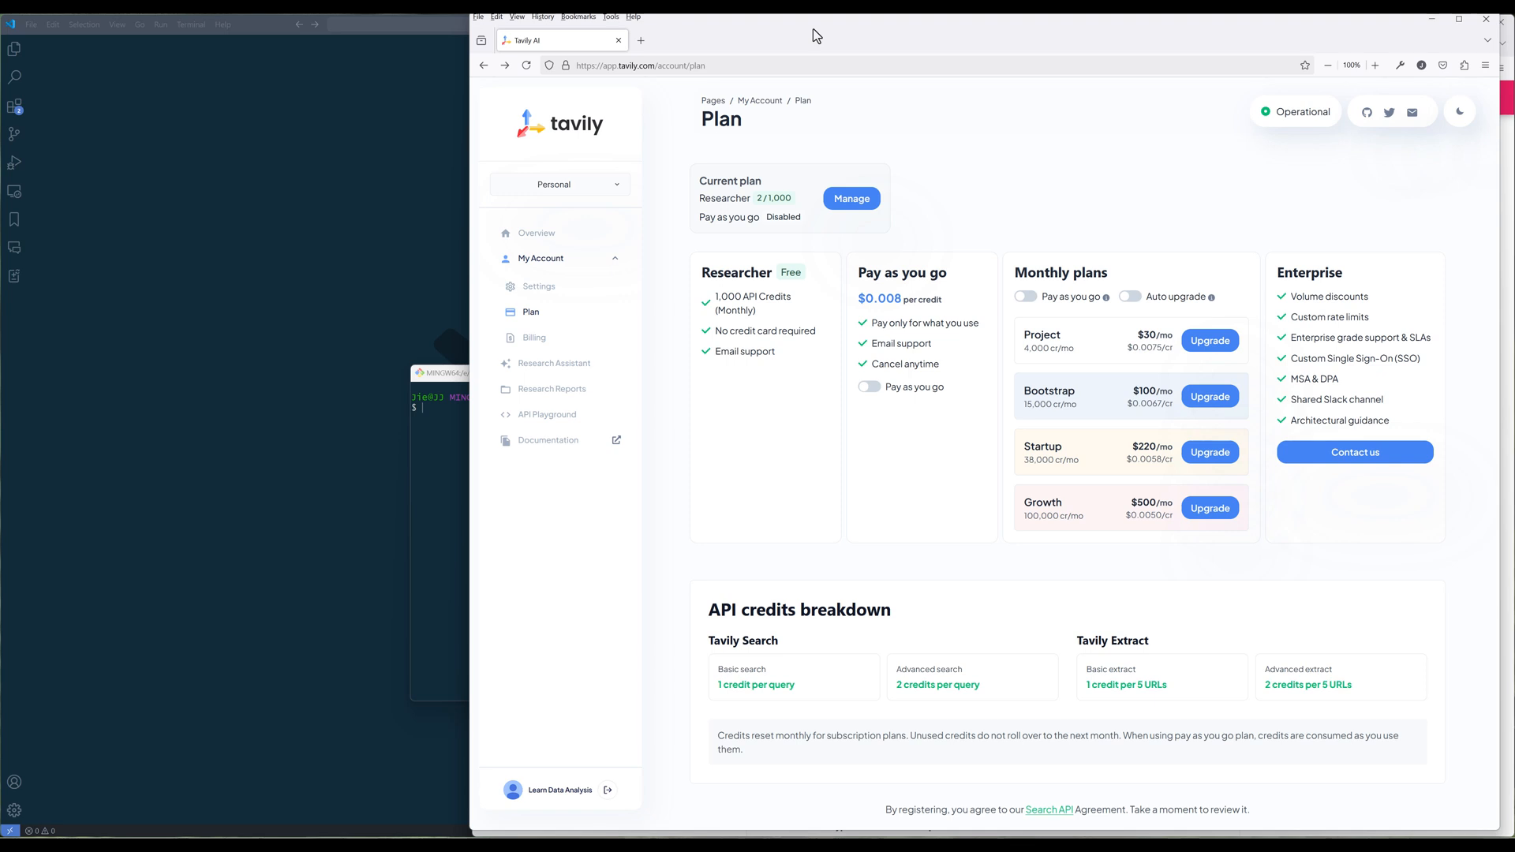
mouse_move(696, 30)
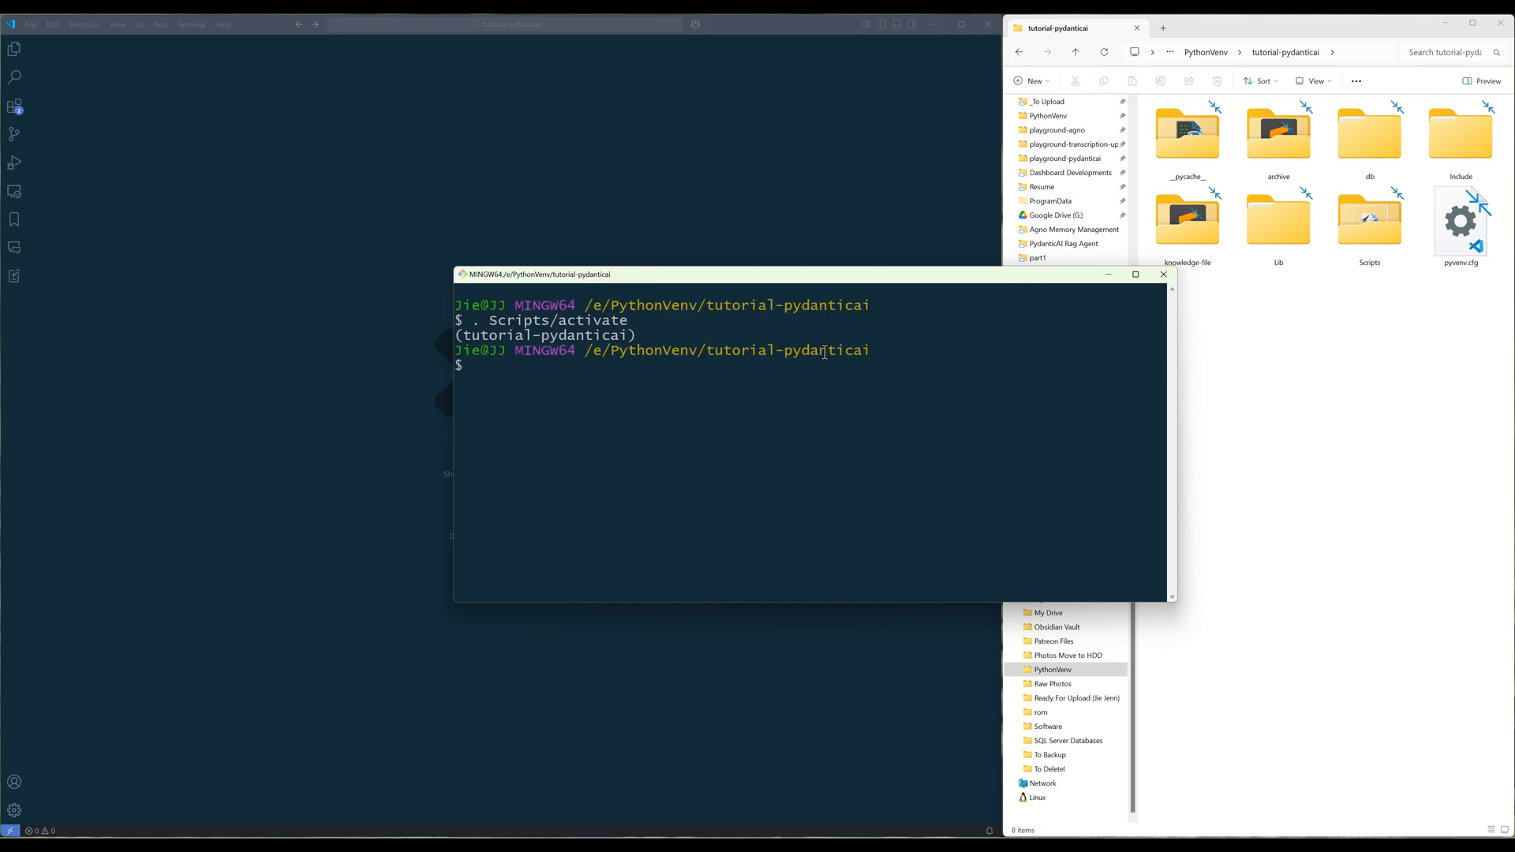
- Install pydantic_ai with the pydantic-ai-slim[duckduckgo] and pydantic-ai-slim[tavily] extras via pip
type("pip install -U pydantic_ai pyd")
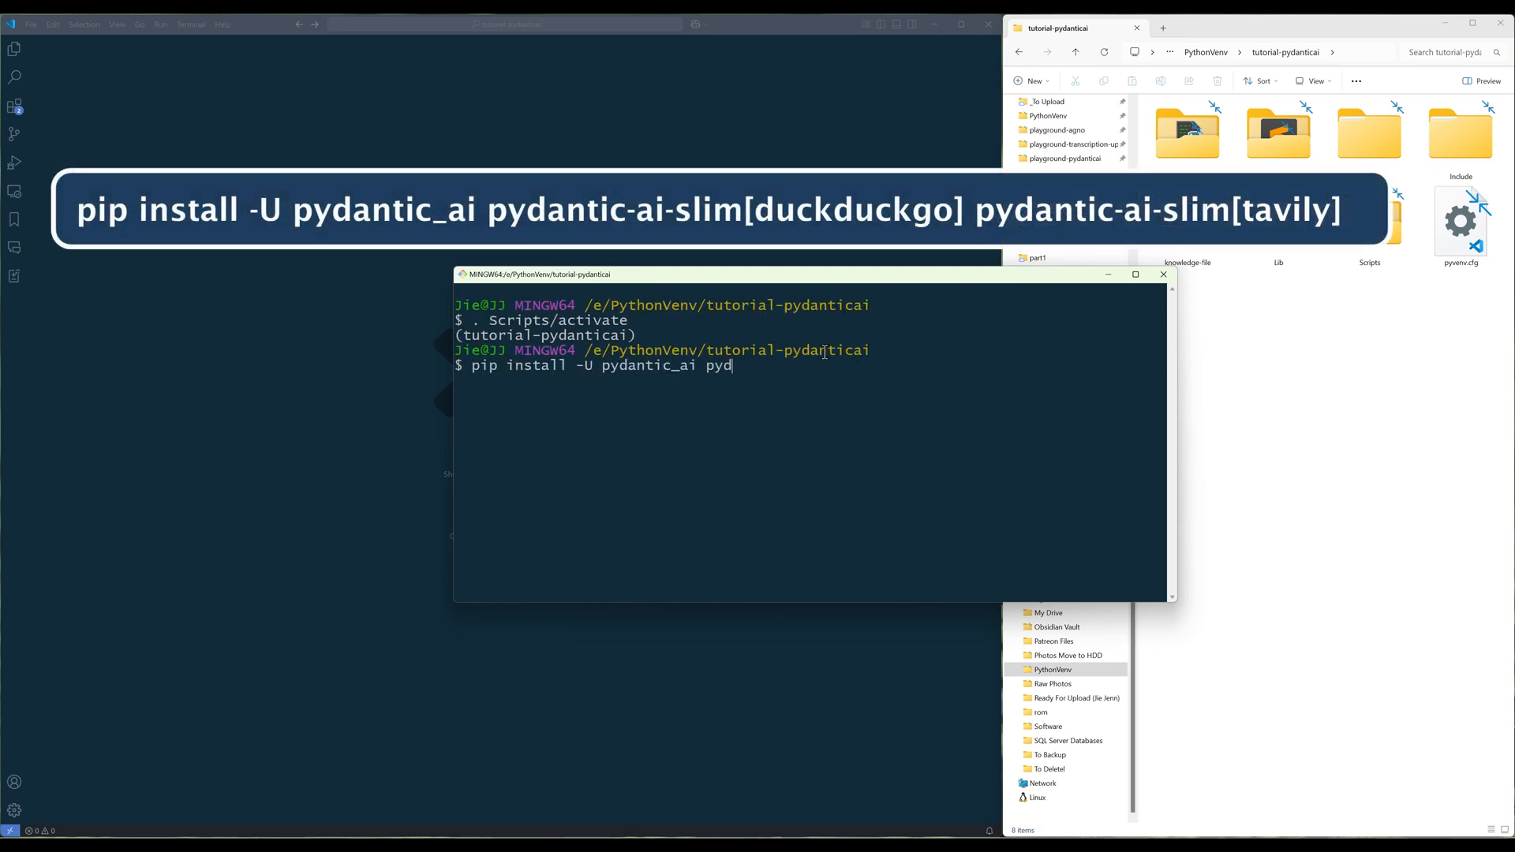
type("antic-ai-slim[duckduckgo]")
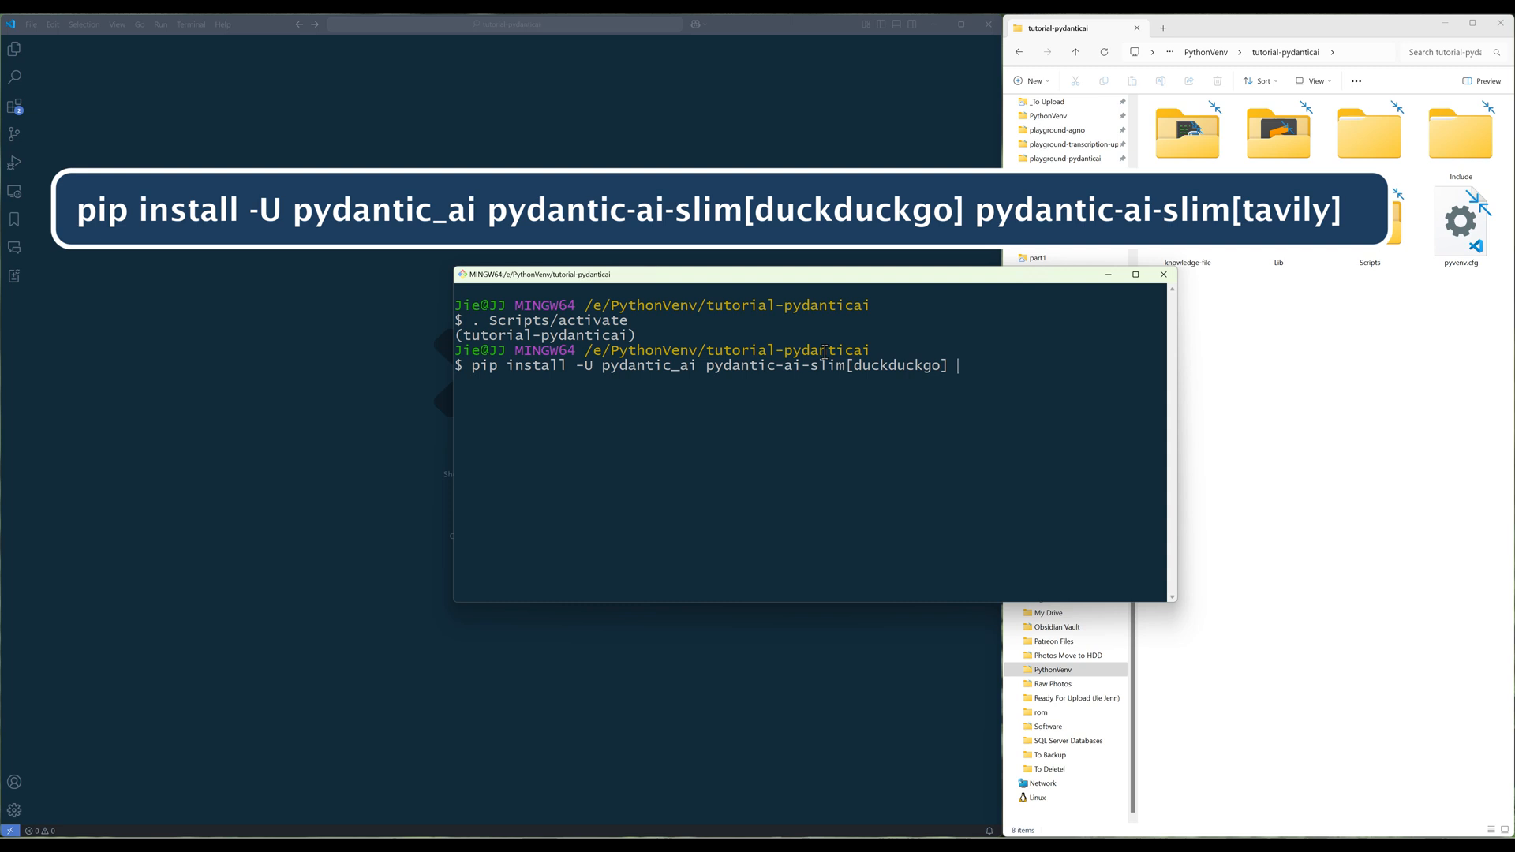
type("pydantic-ai-slim[tavily]")
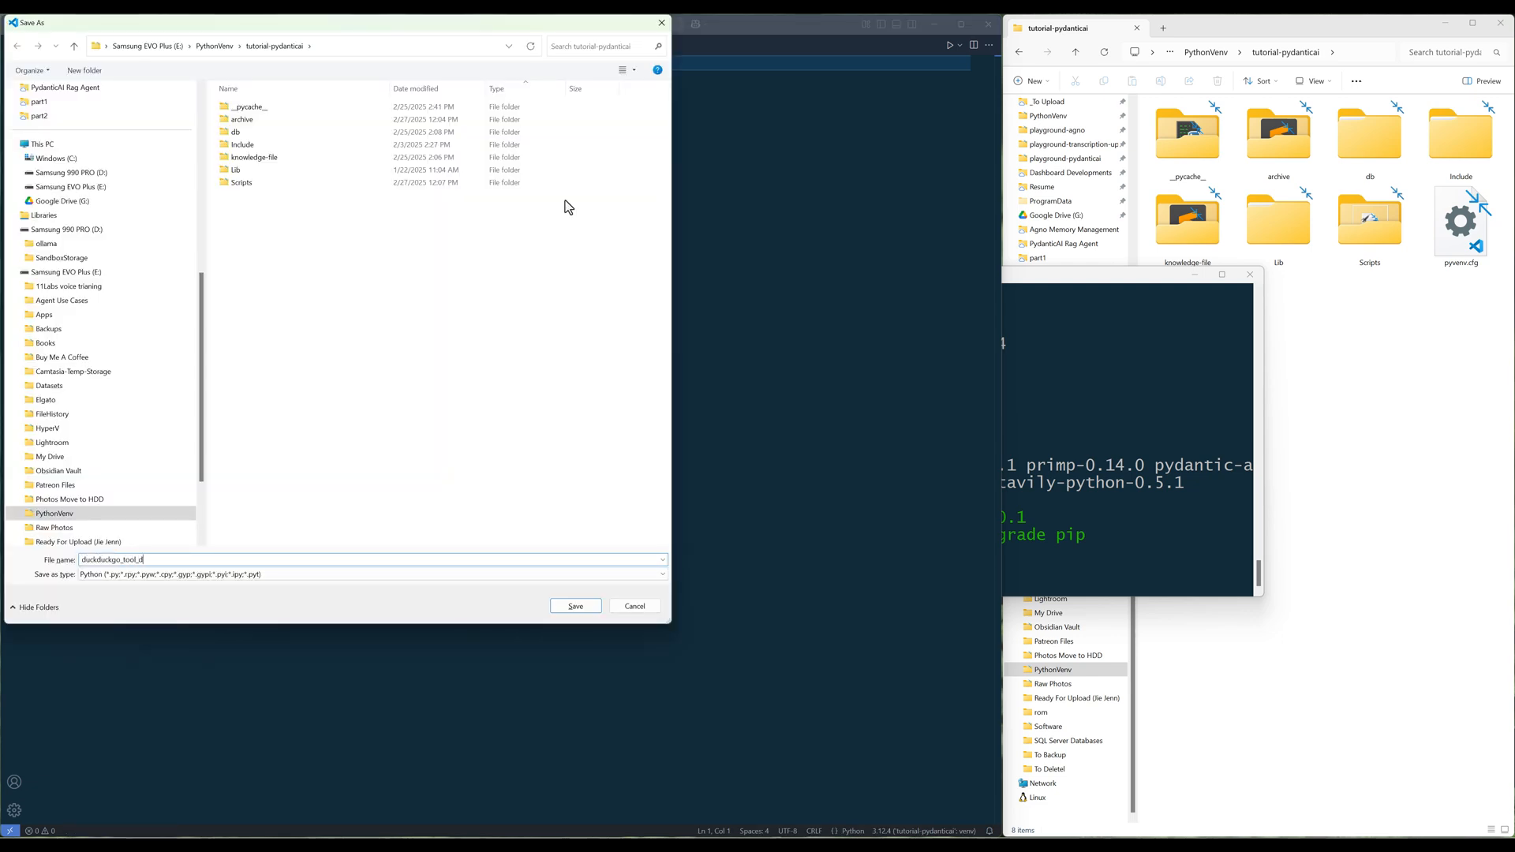
- Save the new script as duckduckgo_tool_demo.py in the tutorial-pydanticai folder
left_click(574, 606)
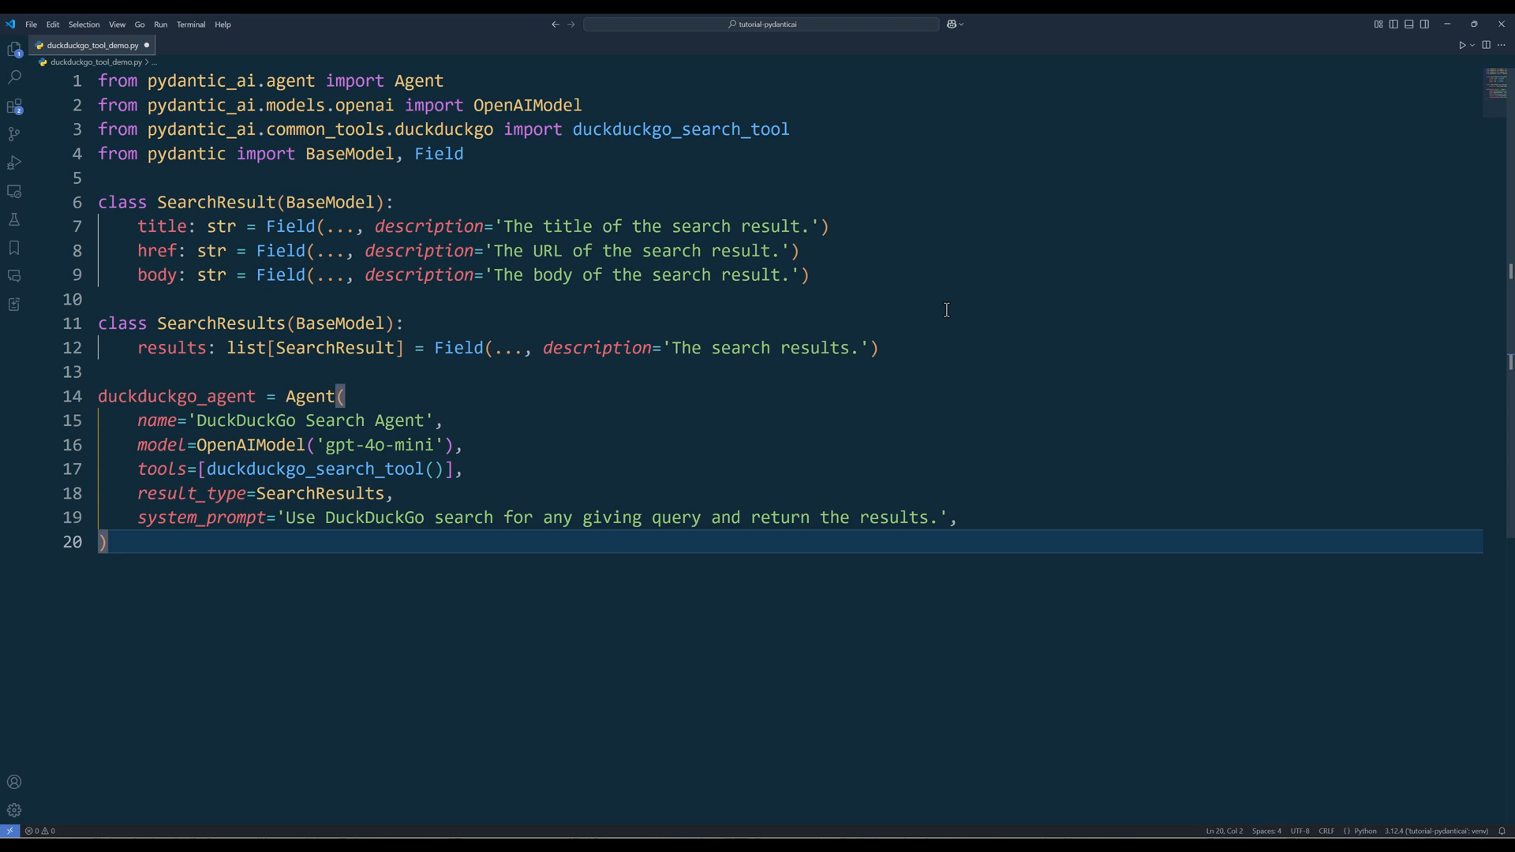
mouse_move(1045, 597)
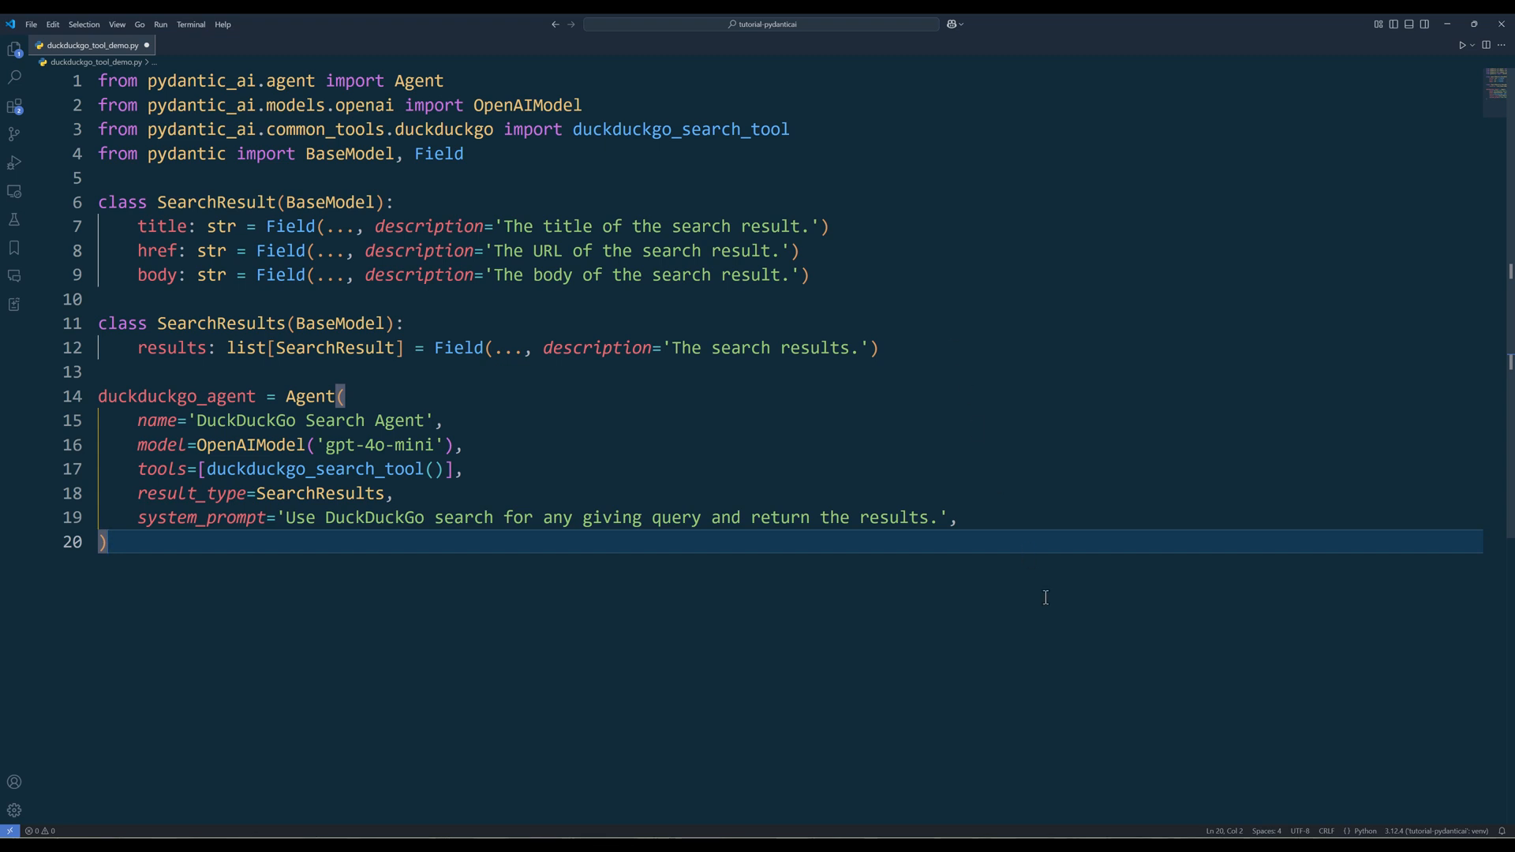
mouse_move(1094, 606)
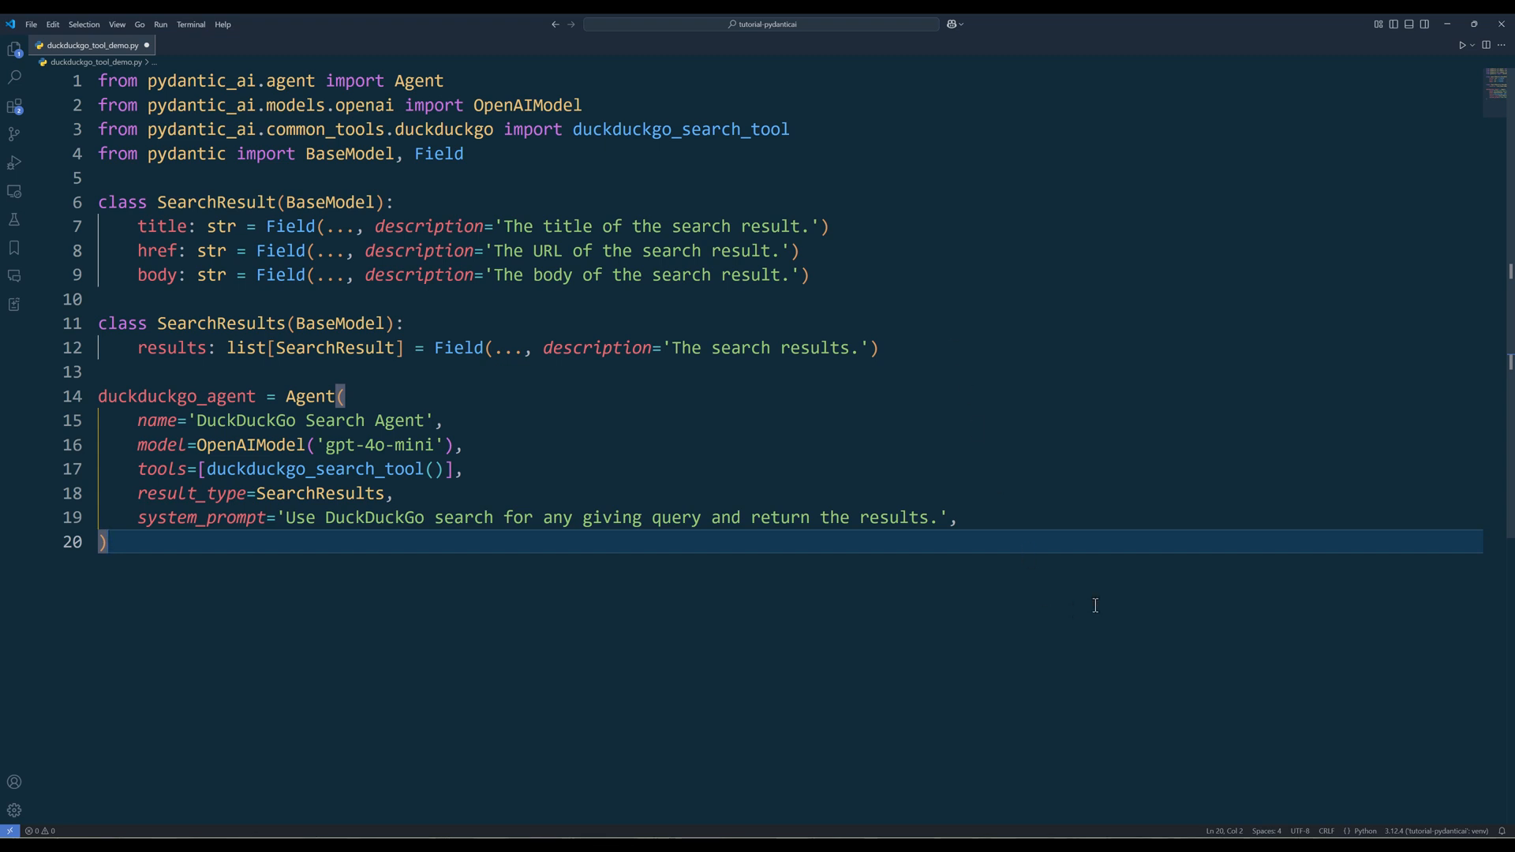
- Add the prompt 'List the top 3 most popular programming language in 2024'
type("prompt = 'Lis'")
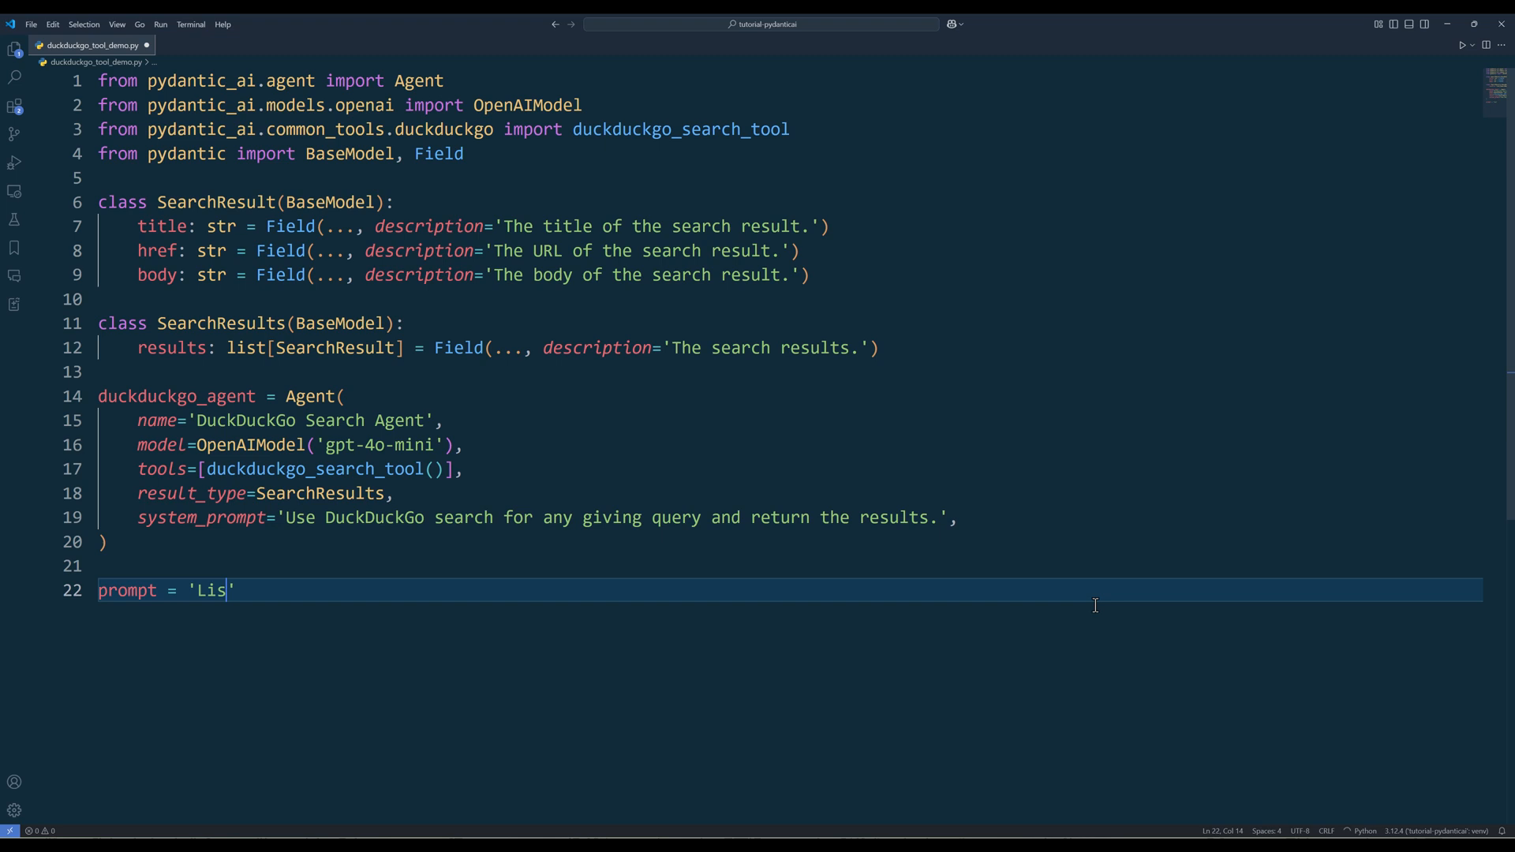
type("t the top 3 most popular programming language in 20")
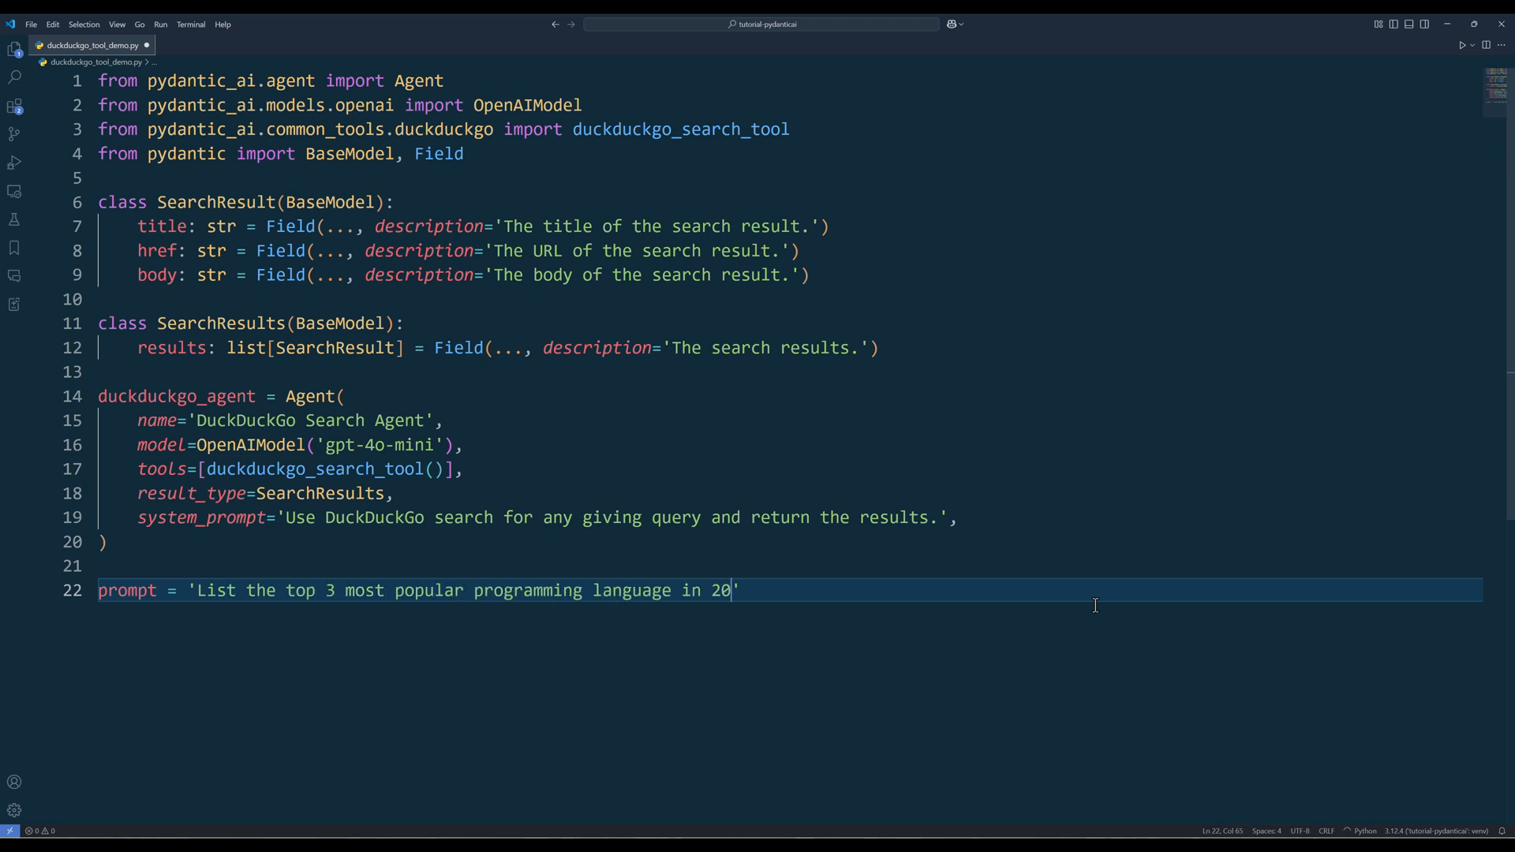
type("24'")
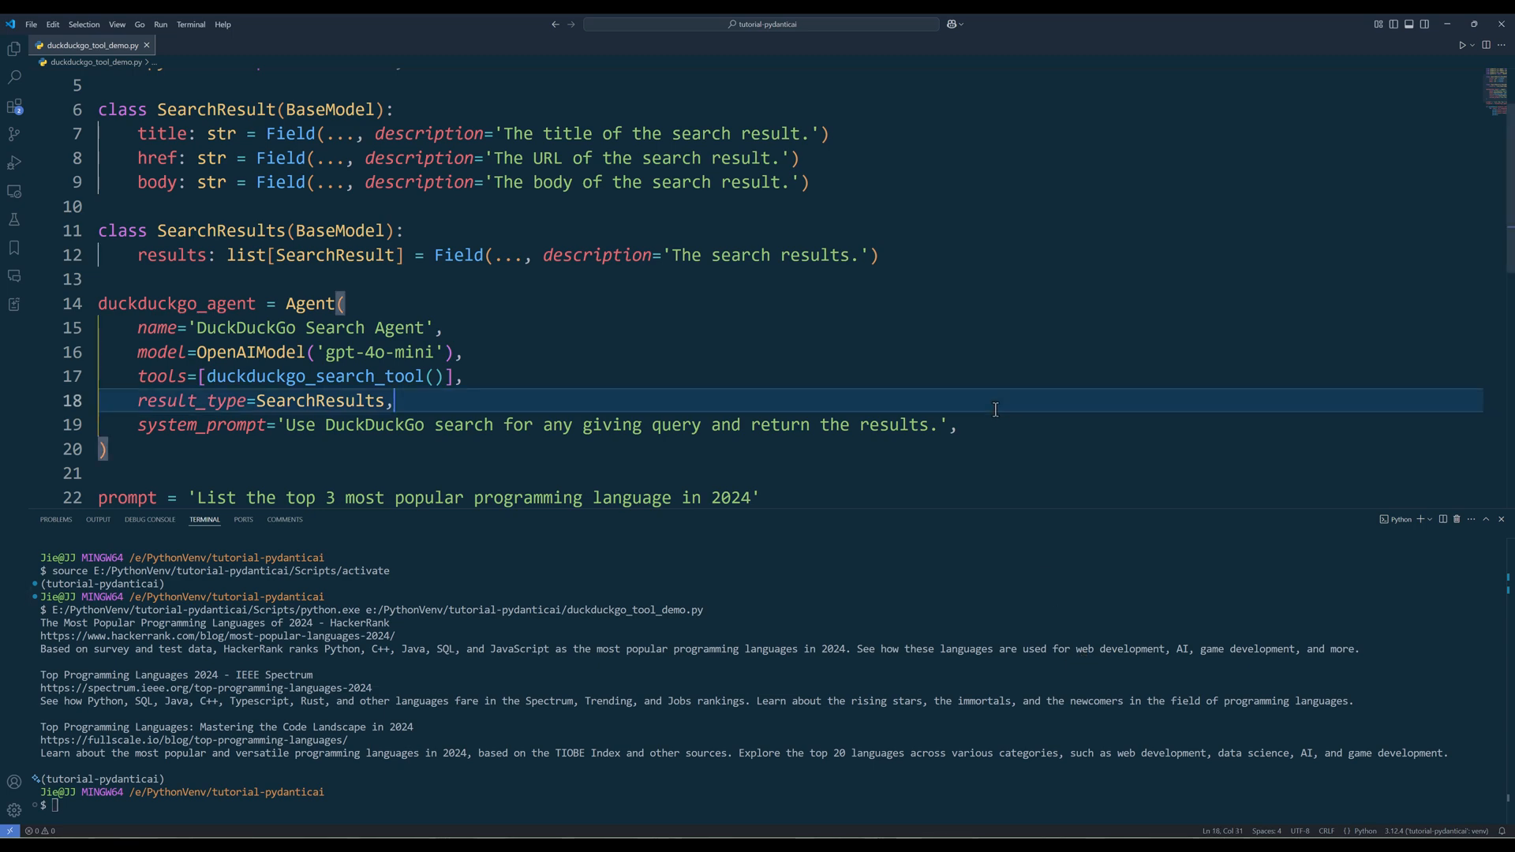
- Save a new empty script as tavily_tool_demo.py
key("ctrl+shift+s")
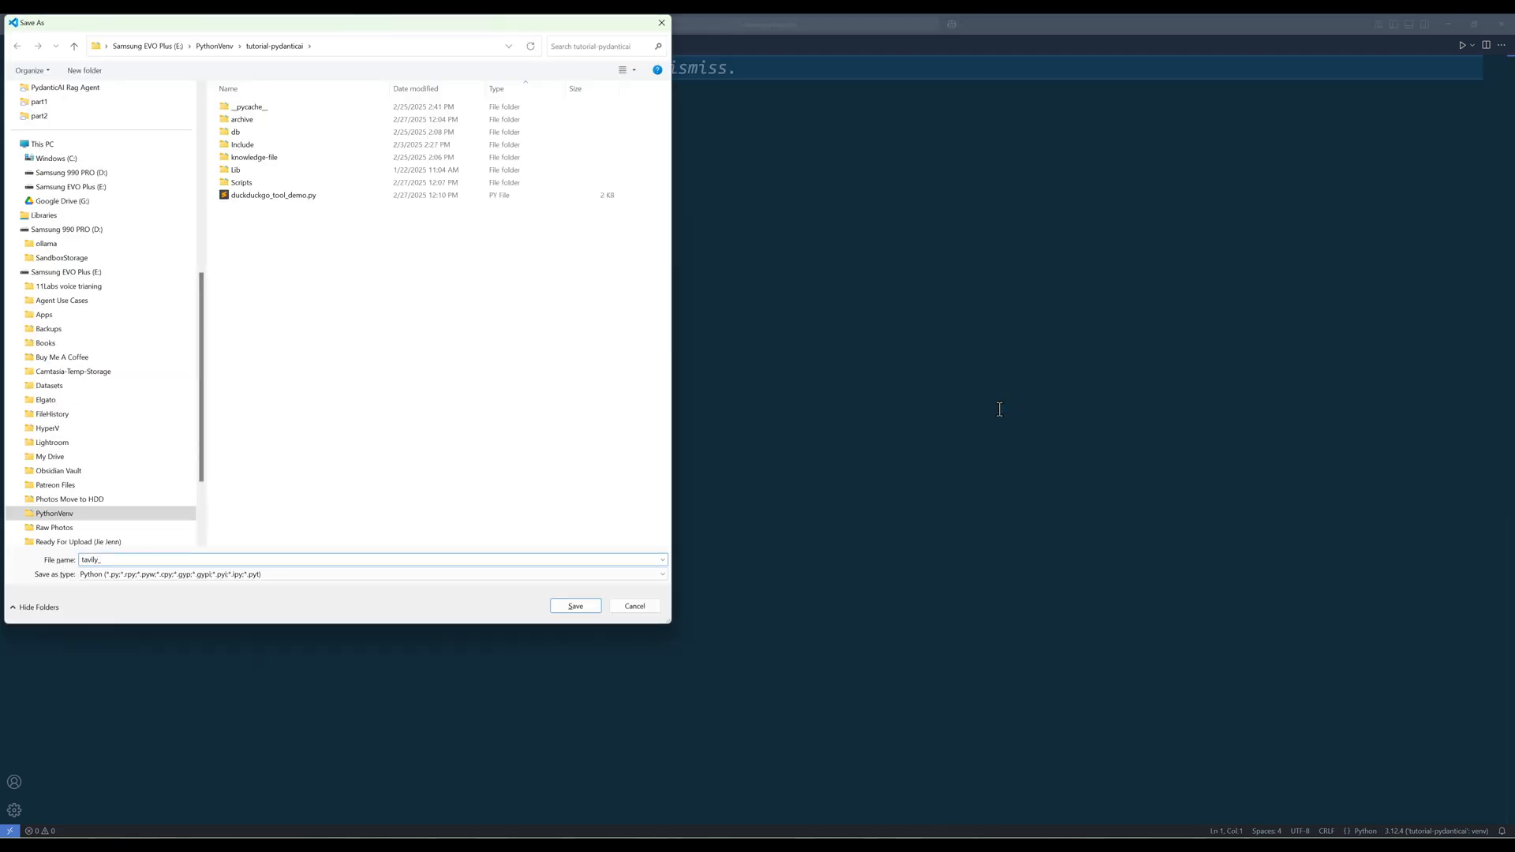
left_click(575, 606)
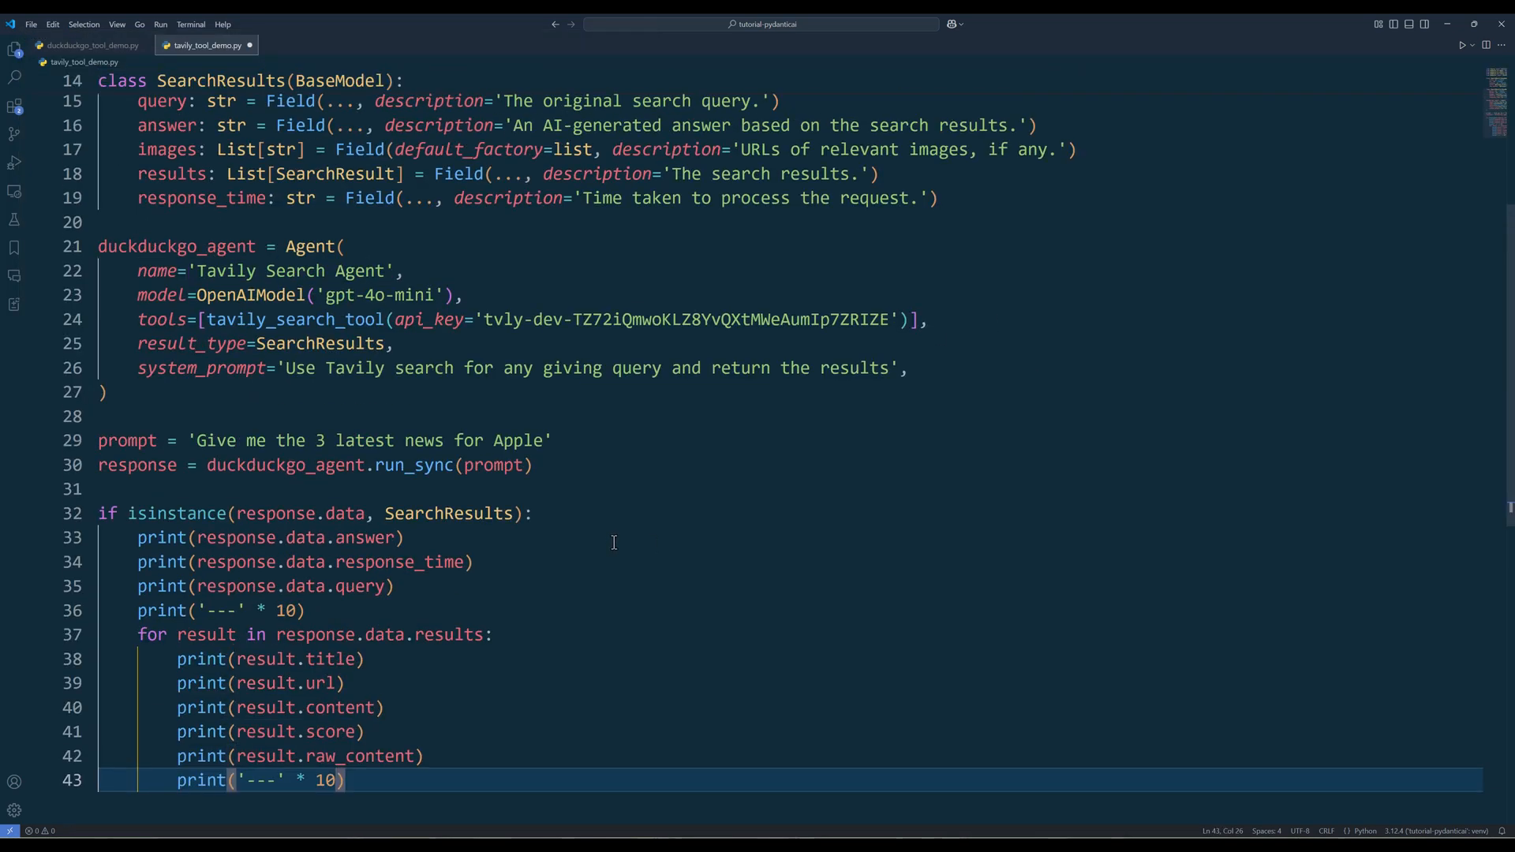
- Scroll up through tavily_tool_demo.py to review the Tavily agent code
scroll("up", 3)
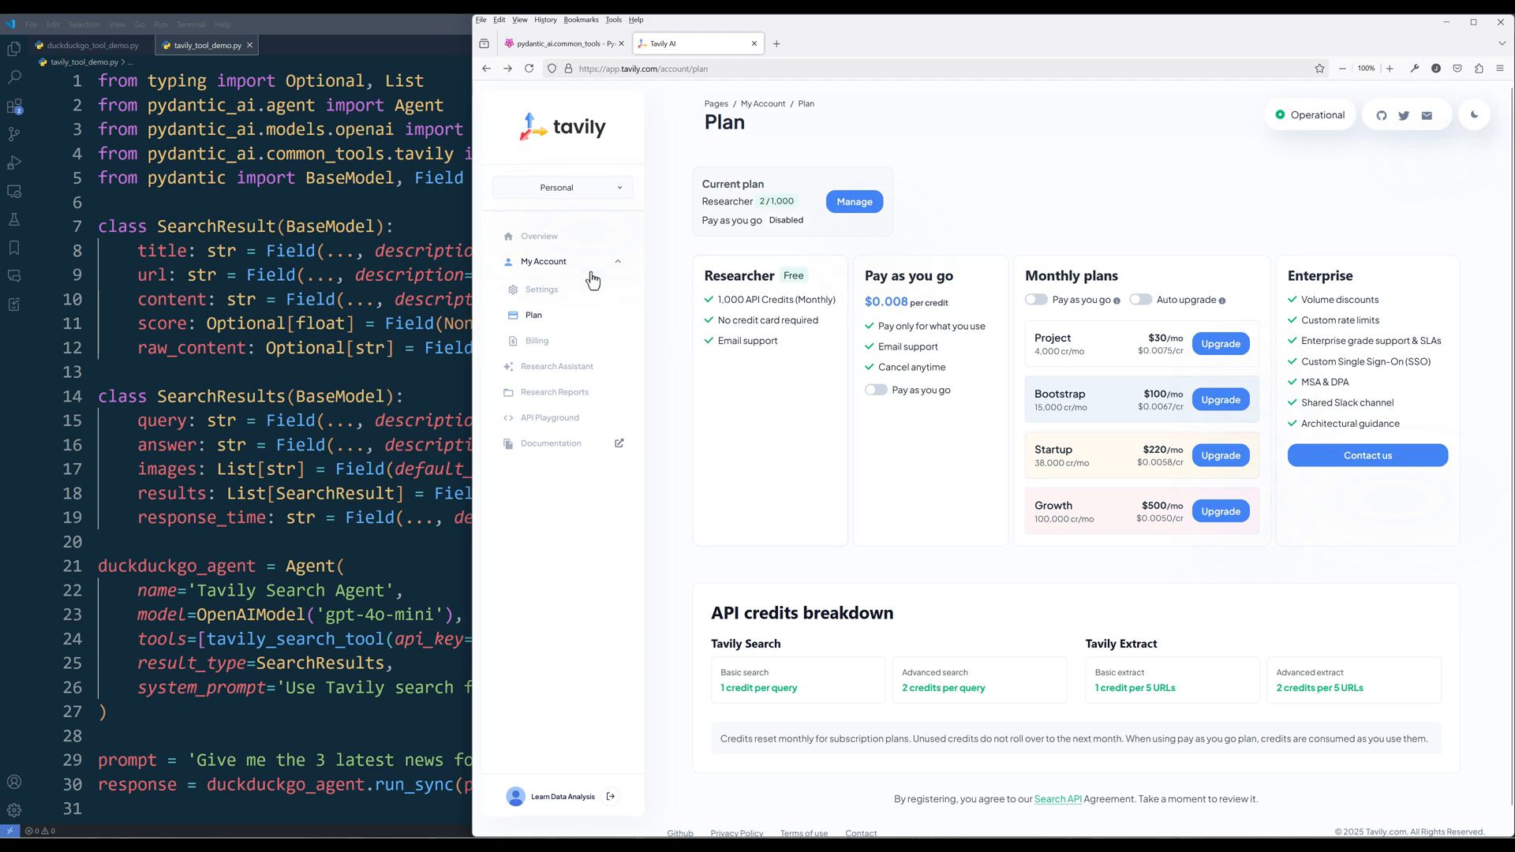
- View the Tavily Overview page's API keys, then return to and scroll the Tavily script
left_click(539, 236)
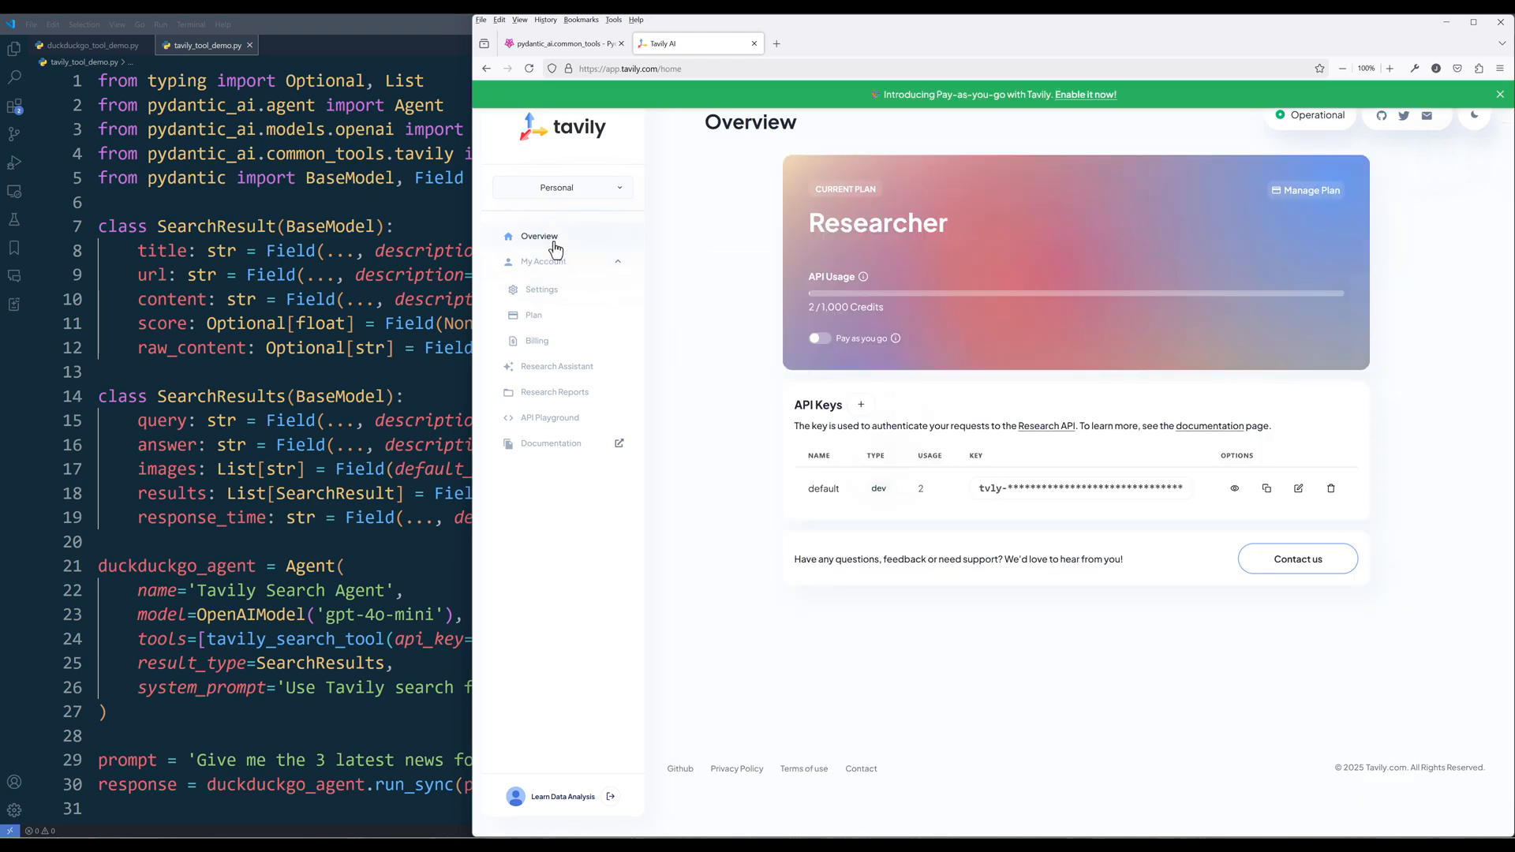
mouse_move(710, 271)
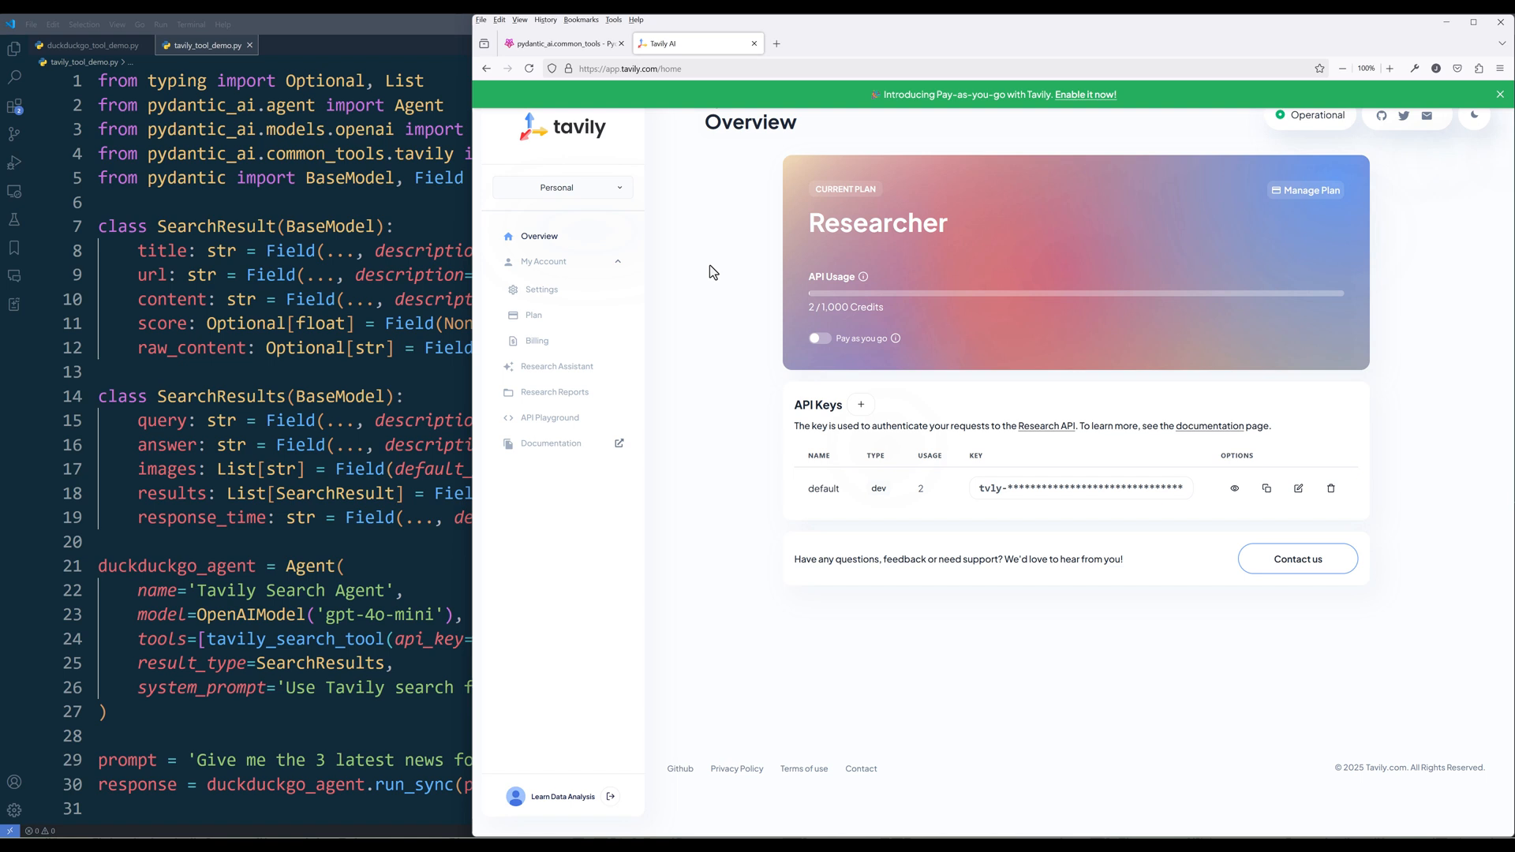
left_click(859, 405)
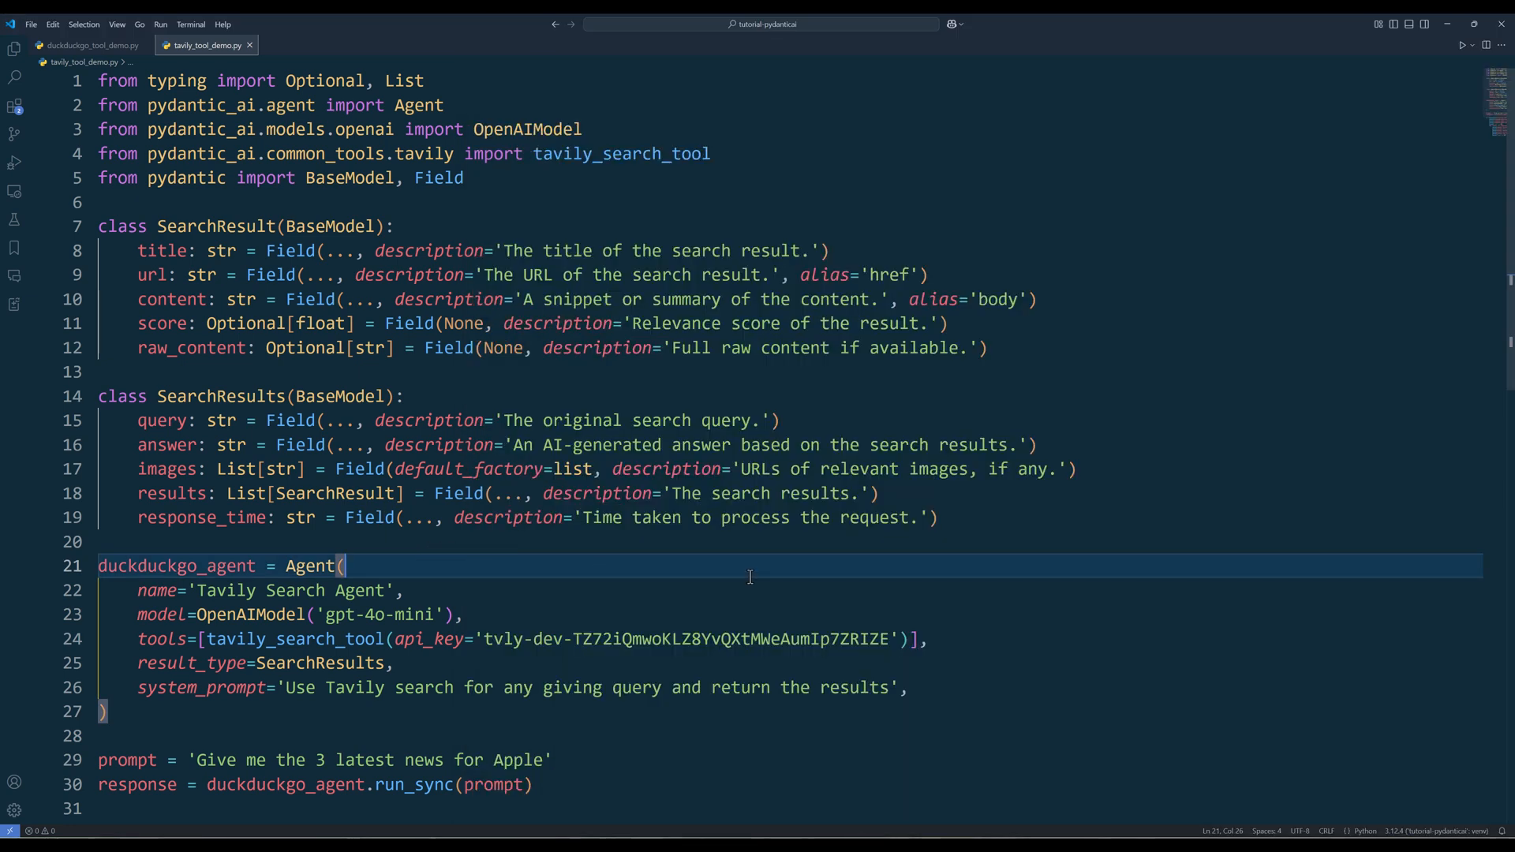
scroll("down", 3)
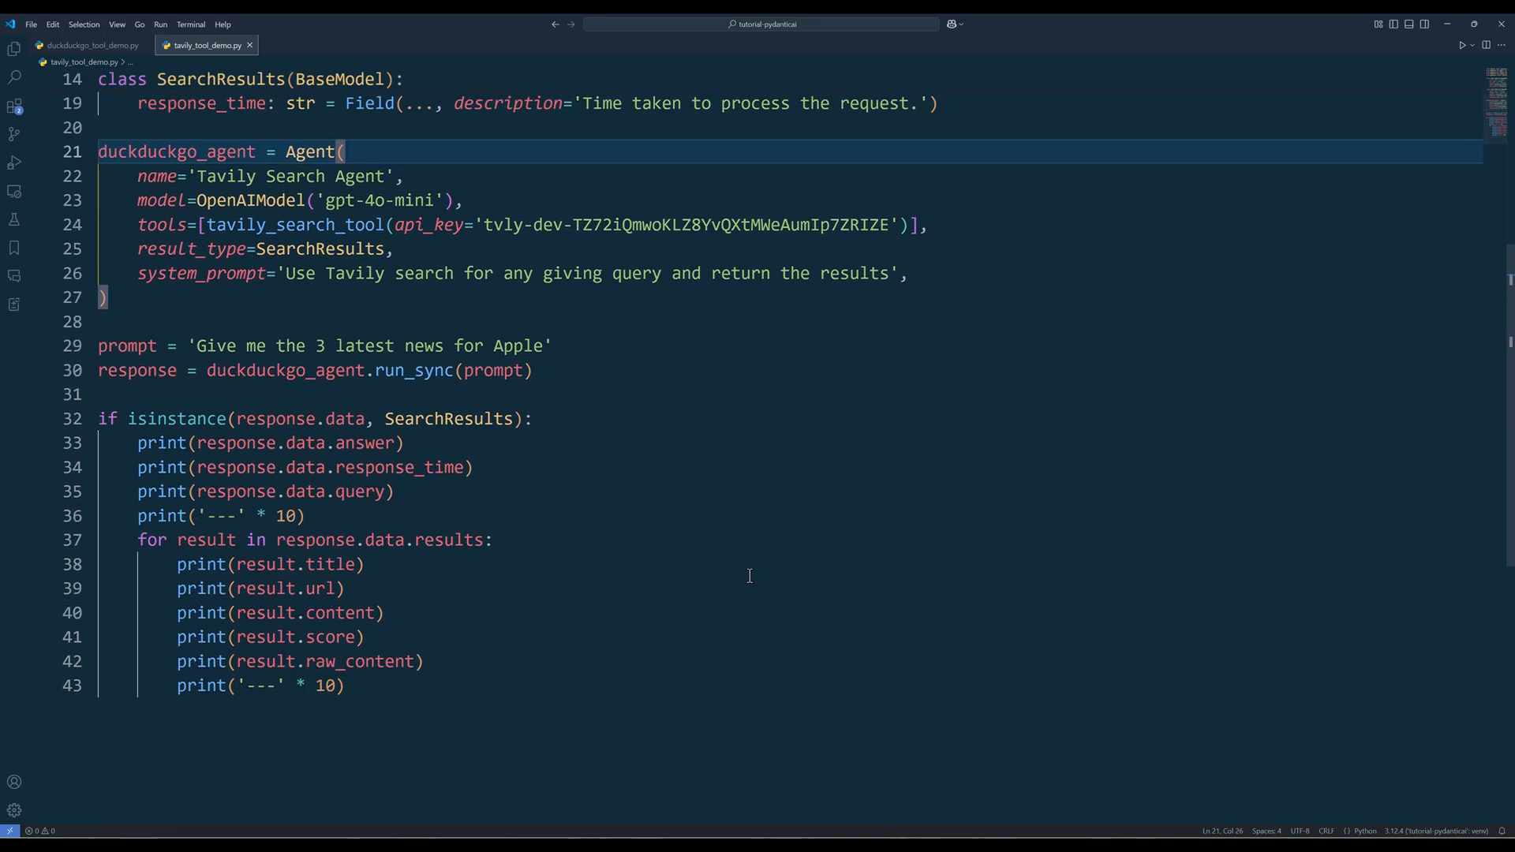